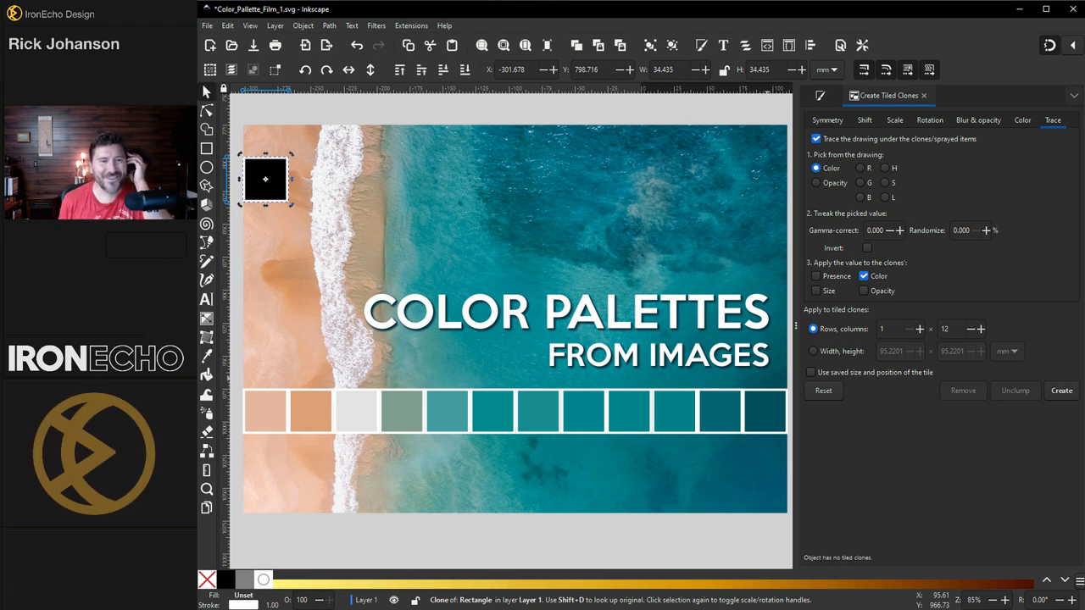
pyautogui.moveTo(1013, 548)
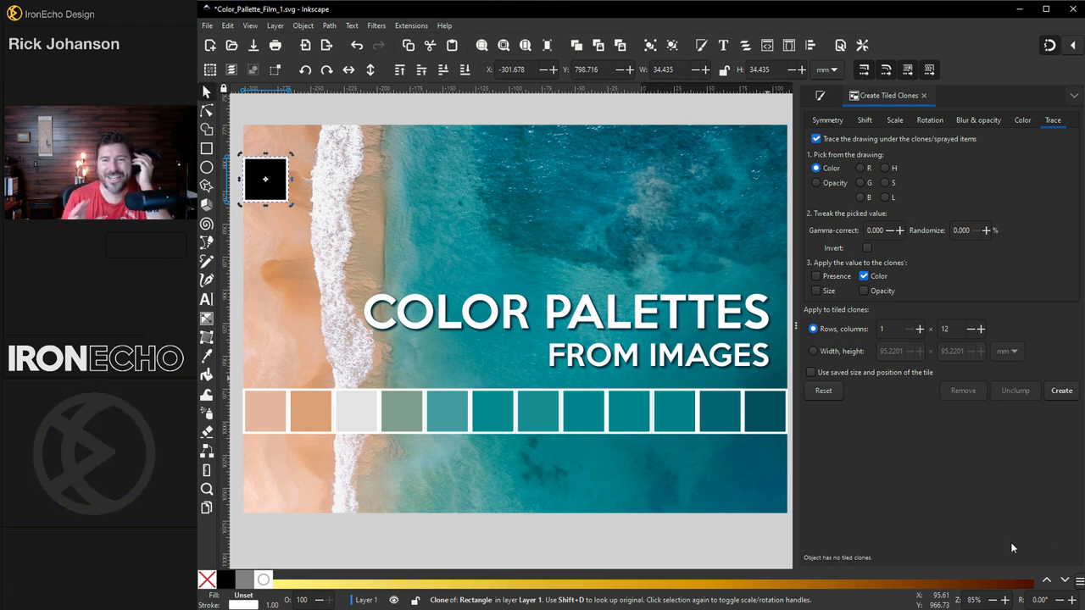
pyautogui.moveTo(379, 341)
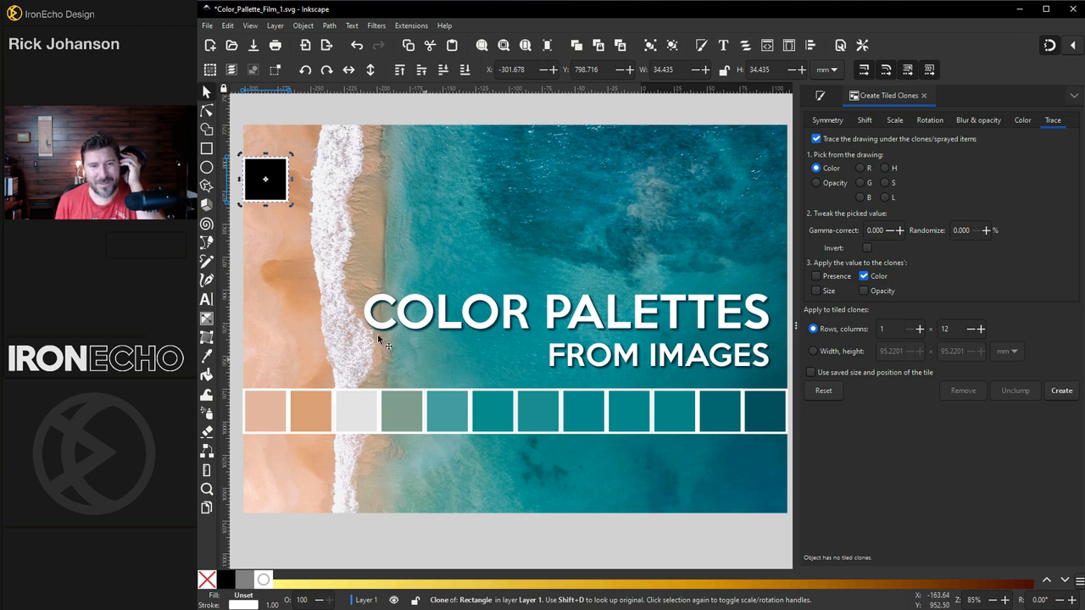
pyautogui.moveTo(1071, 417)
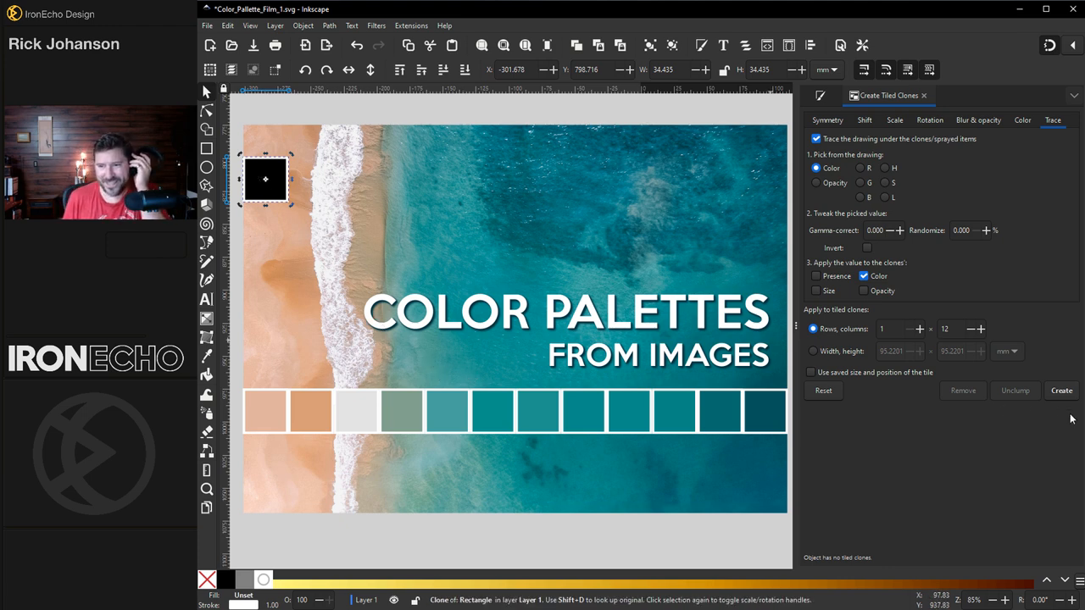
pyautogui.moveTo(855, 179)
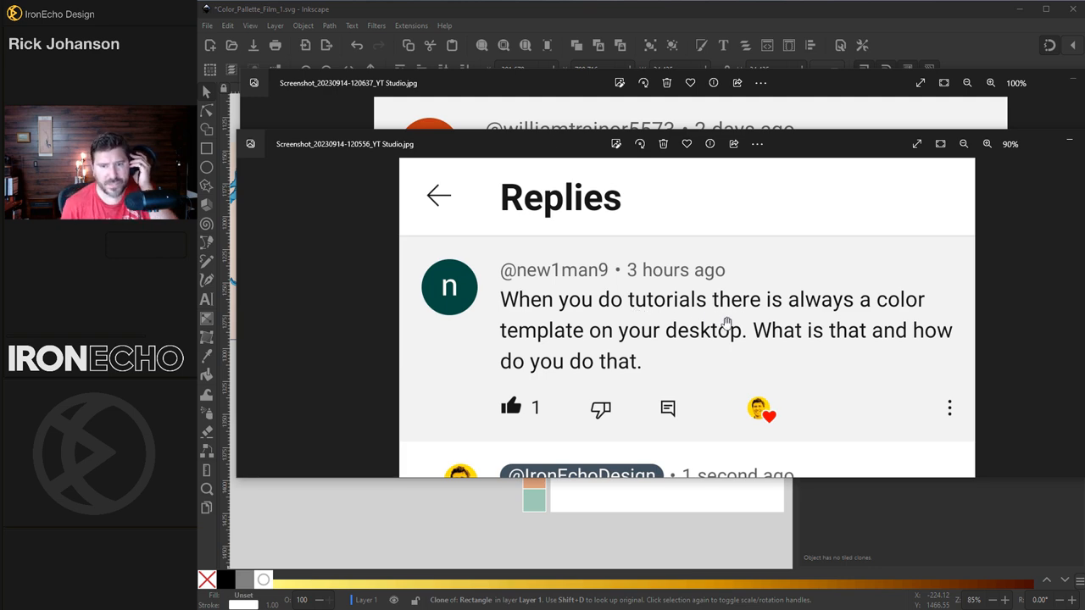
pyautogui.moveTo(812, 184)
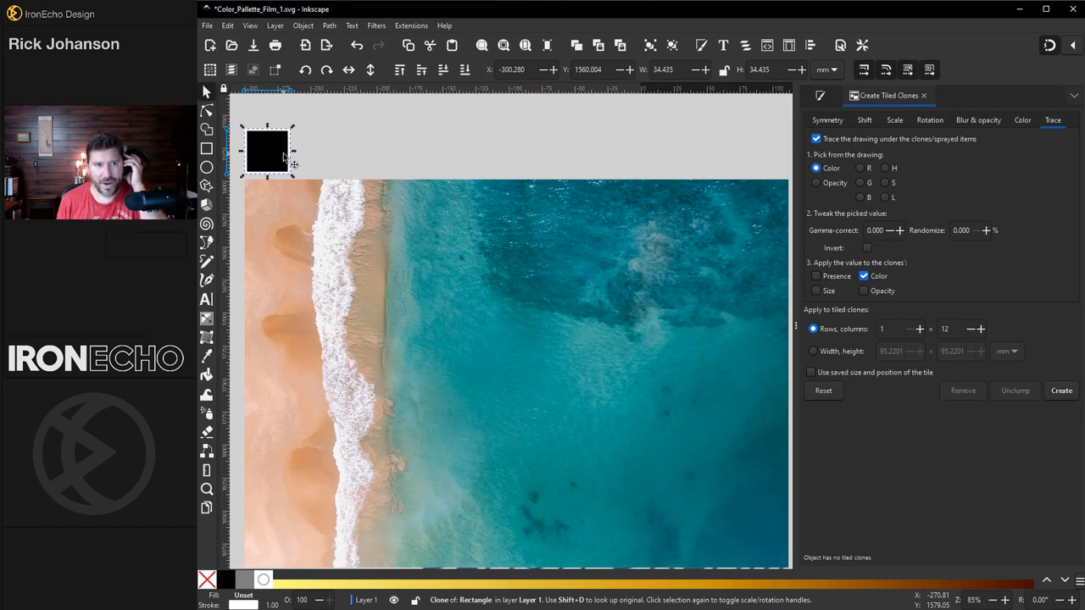
# - Place the black square on the sand at top-left and draw a 34.5 × 34.5 square above the photo
pyautogui.moveTo(269, 152); pyautogui.dragTo(284, 211)
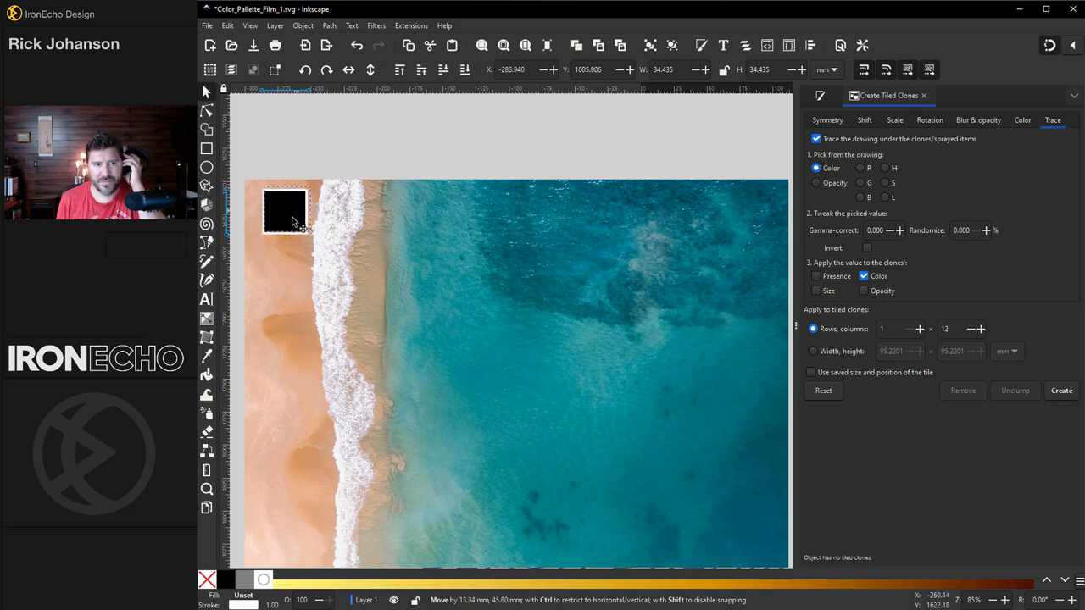
pyautogui.moveTo(285, 210); pyautogui.dragTo(267, 228)
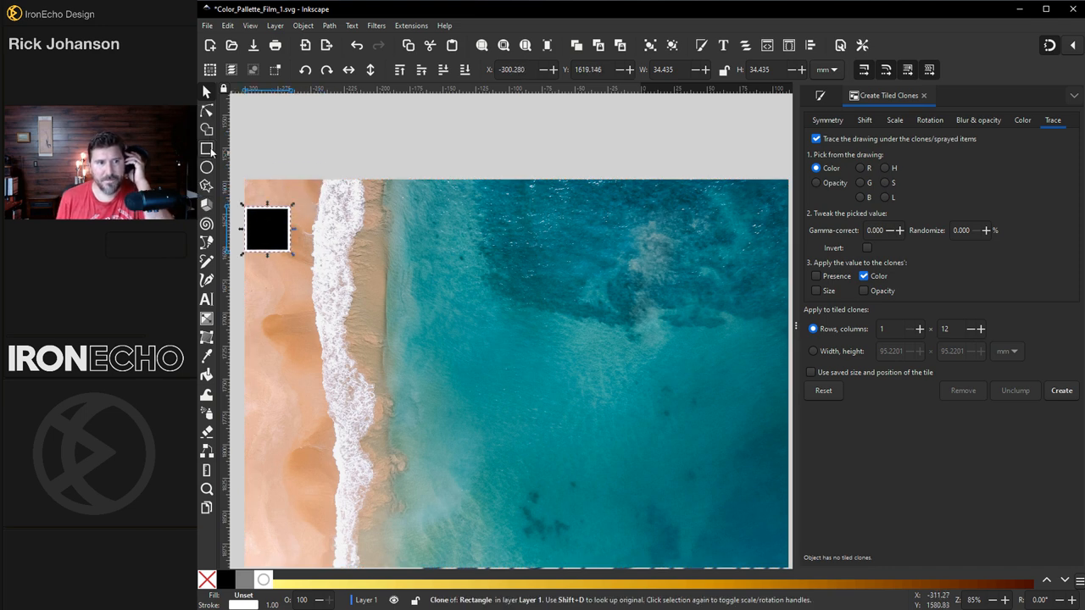
pyautogui.moveTo(350, 132); pyautogui.dragTo(439, 214)
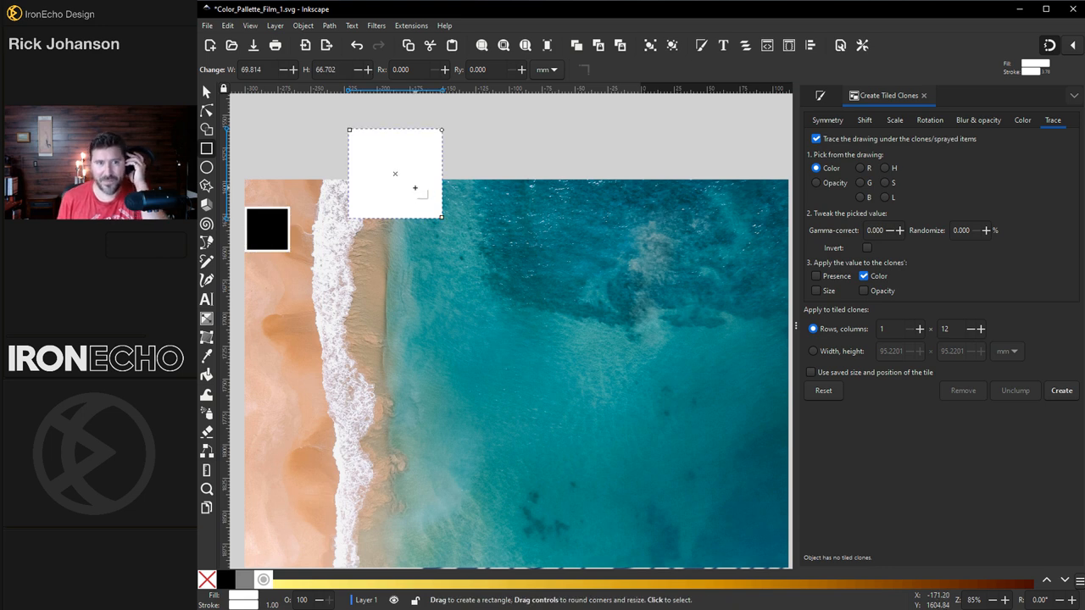
pyautogui.click(204, 92)
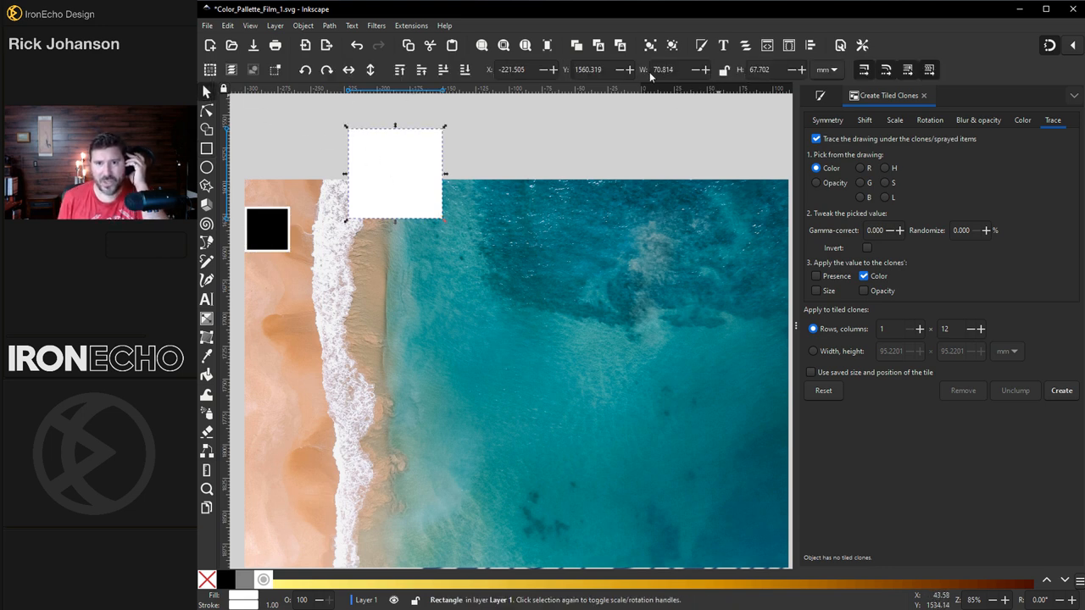
pyautogui.tripleClick(678, 71)
pyautogui.write('34.500')
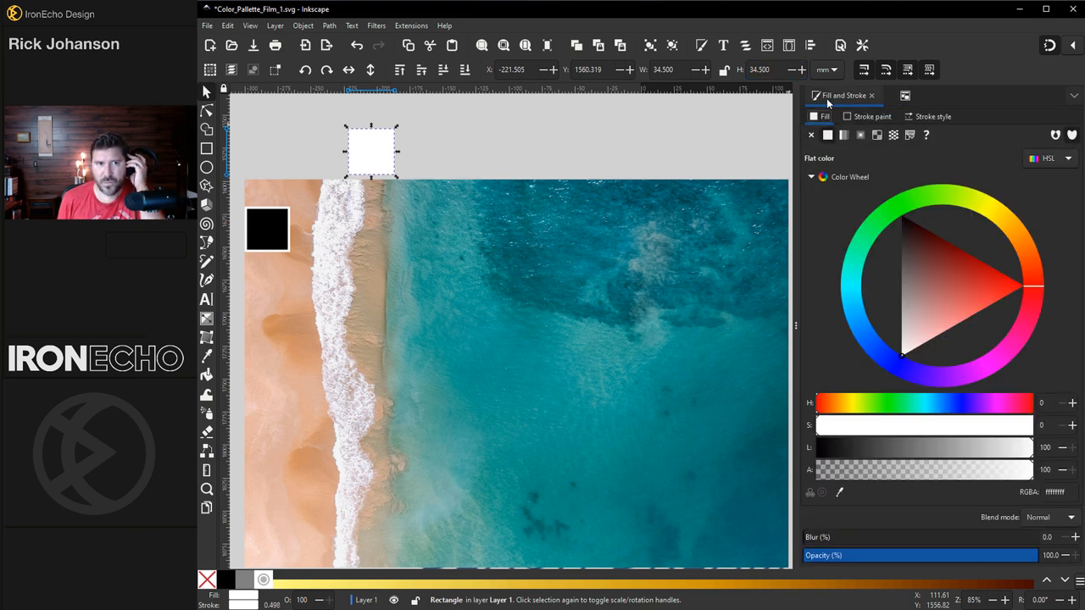
# - Give the new square a colour then unset its paint, and select its clone on the sand
pyautogui.click(302, 25)
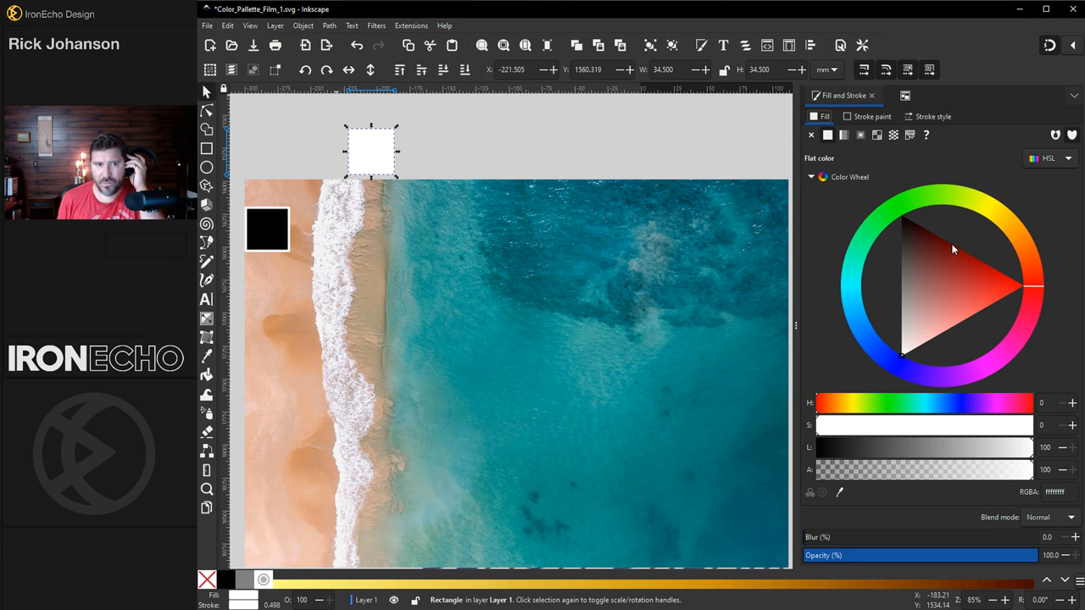
pyautogui.click(993, 264)
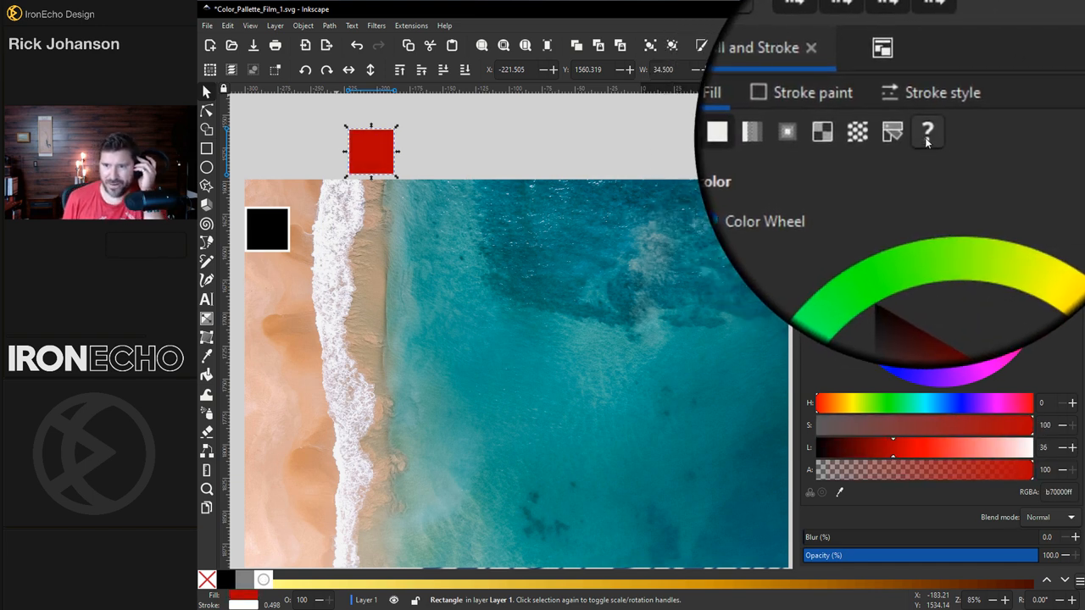
pyautogui.moveTo(927, 136)
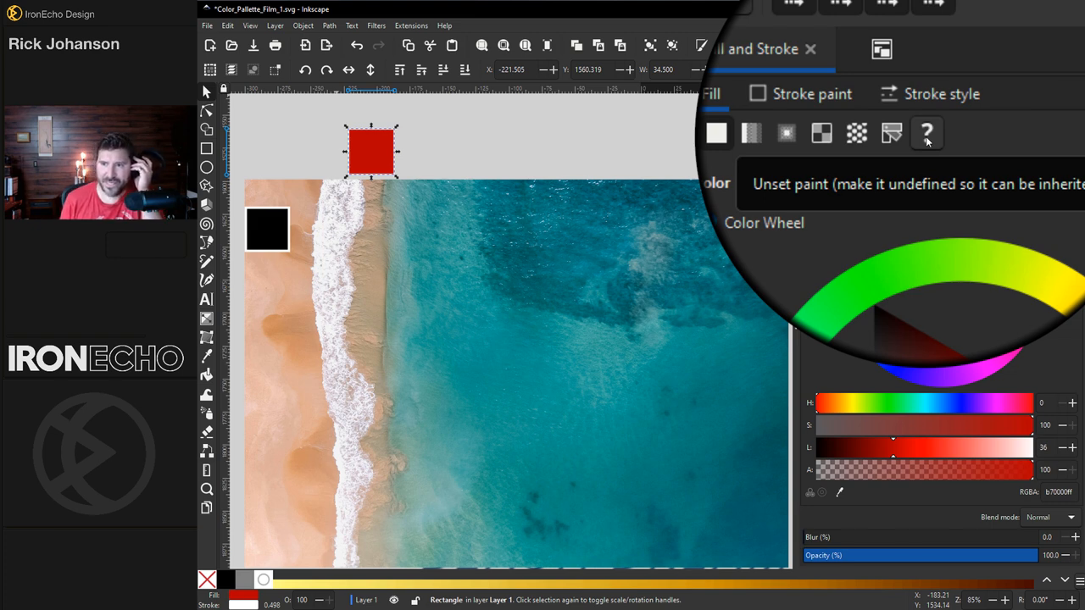
pyautogui.click(925, 134)
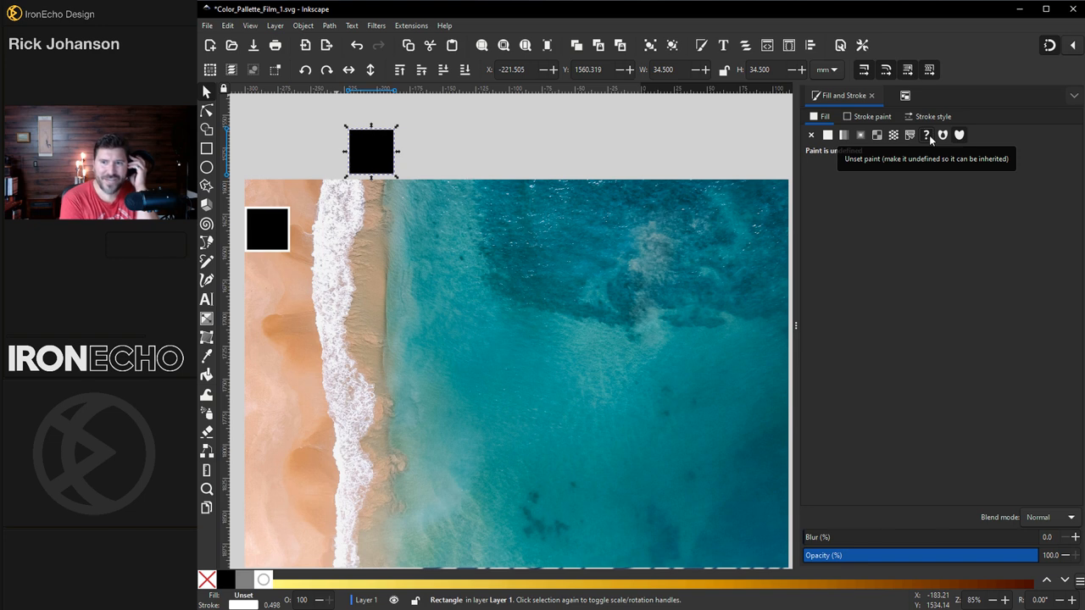
pyautogui.moveTo(372, 159)
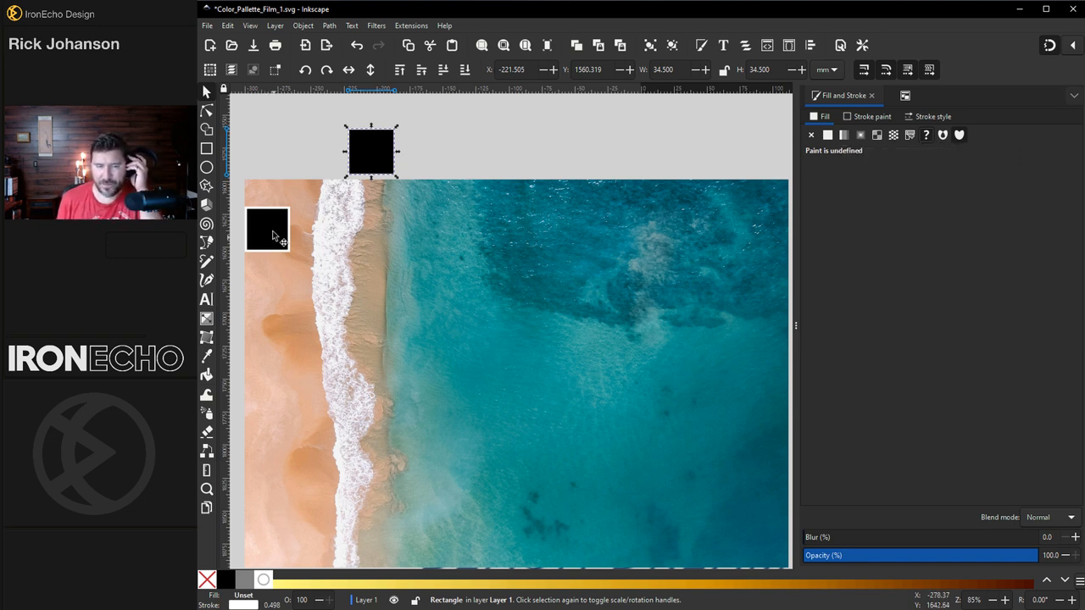
pyautogui.click(936, 115)
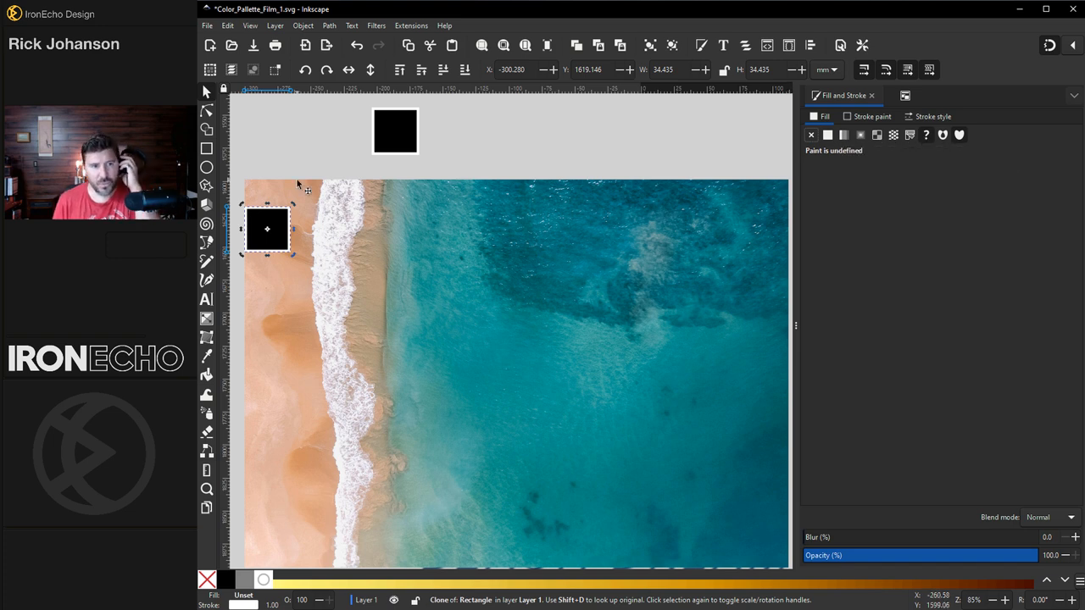
pyautogui.moveTo(264, 146)
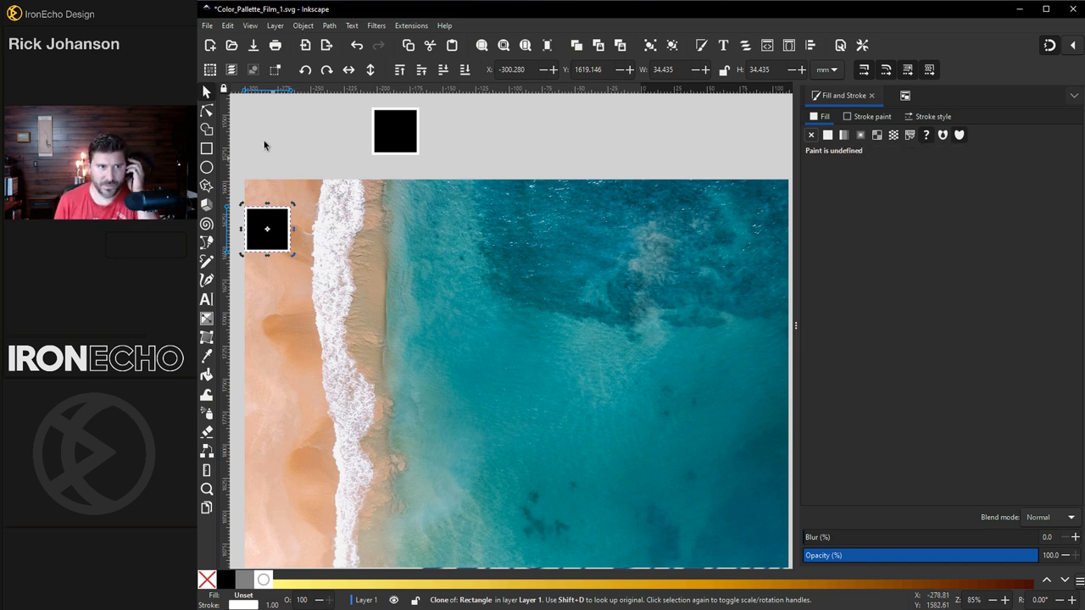
# - Bring up Create Tiled Clones from the Edit menu and show its Symmetry options
pyautogui.click(224, 26)
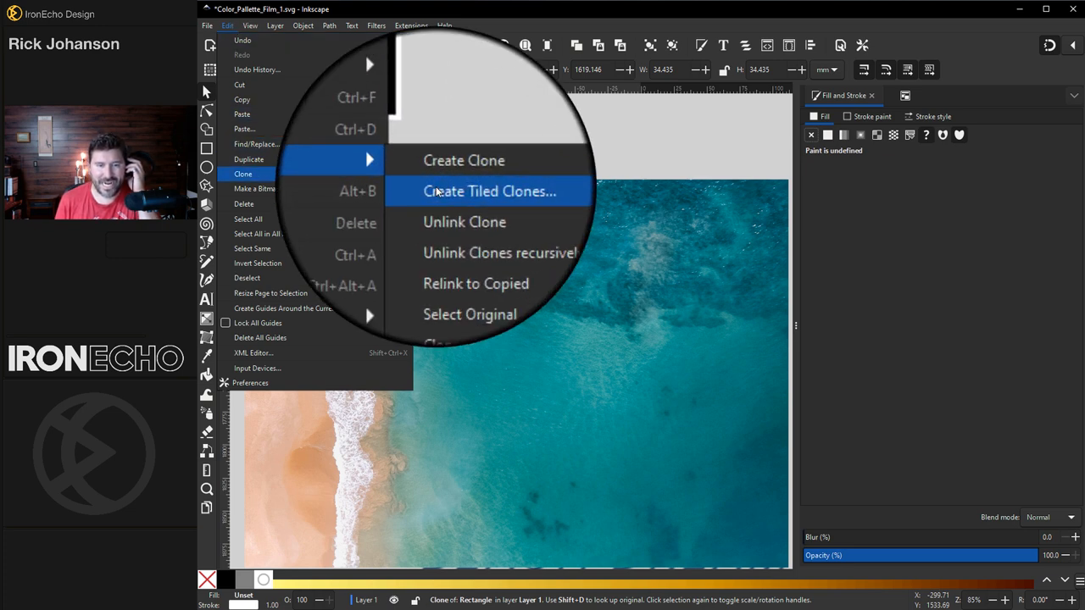
pyautogui.click(488, 190)
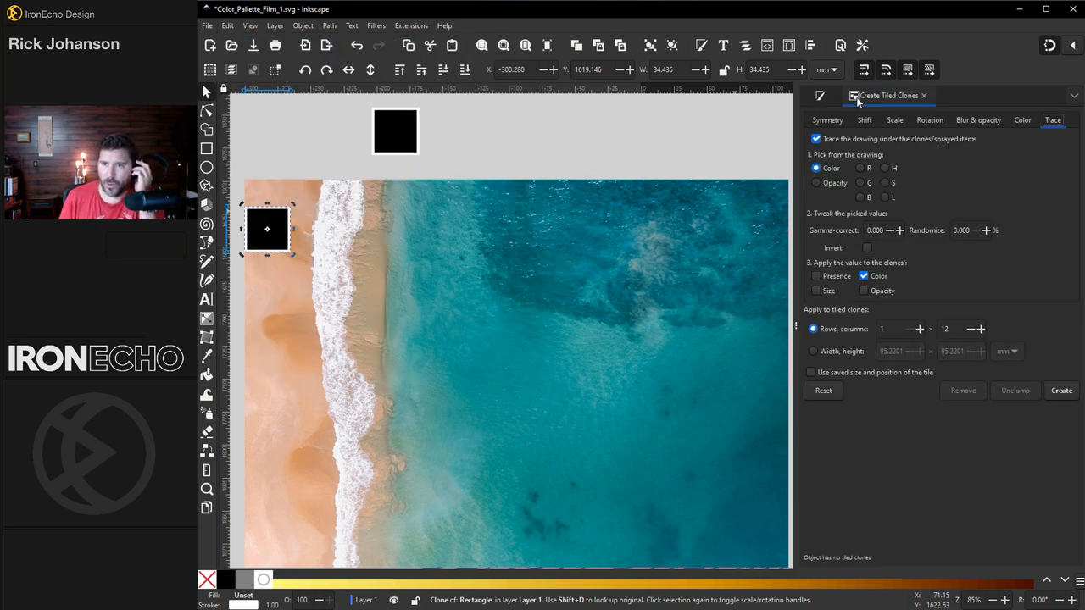
pyautogui.click(827, 119)
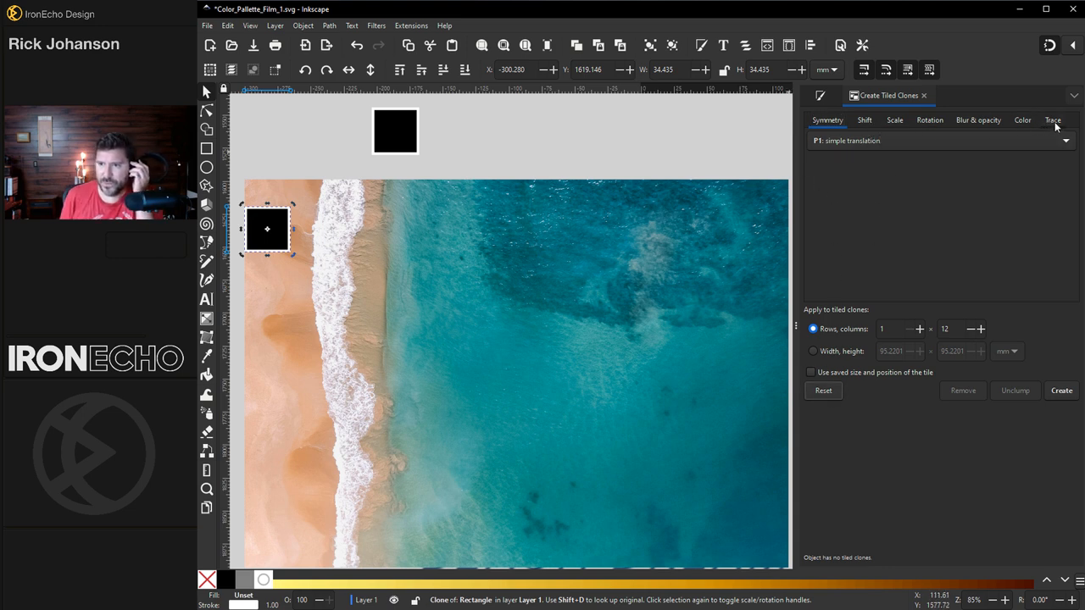
# - Turn on tracing the drawing under the clones in the Trace settings
pyautogui.click(1051, 125)
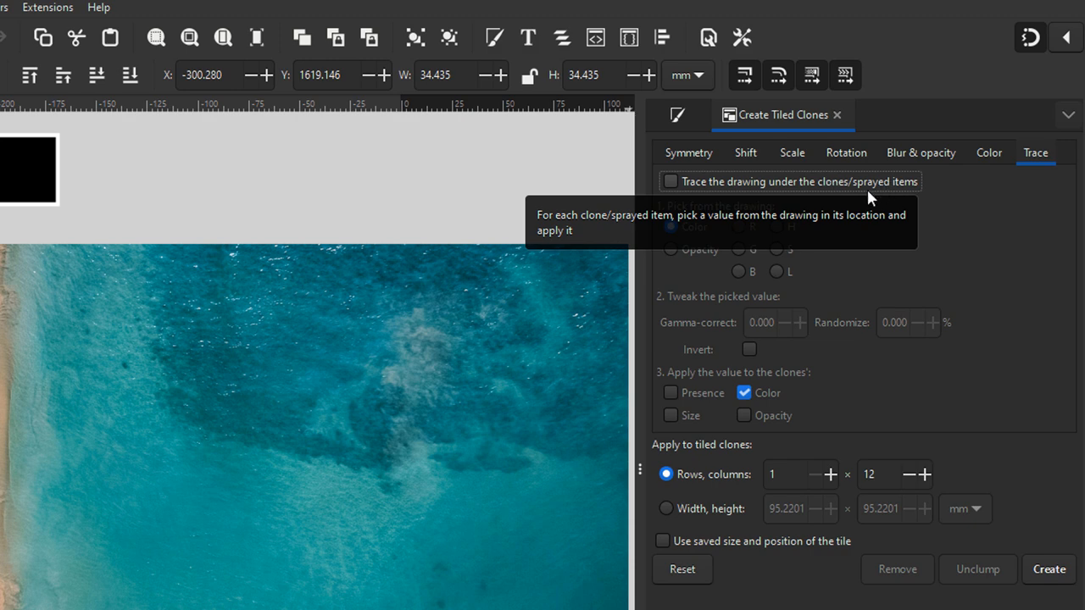
pyautogui.click(667, 181)
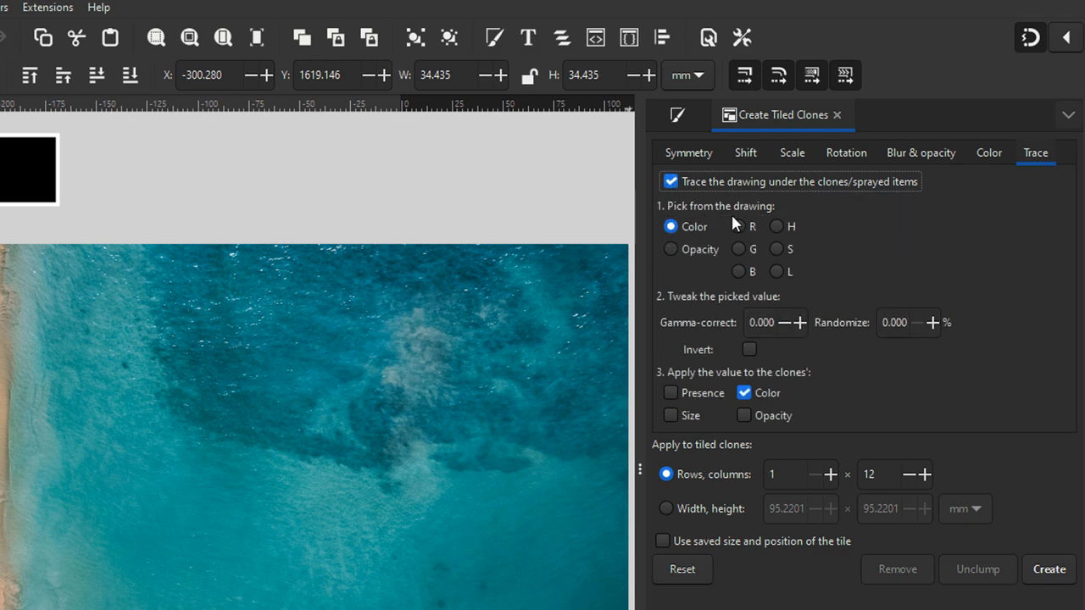
pyautogui.moveTo(817, 252)
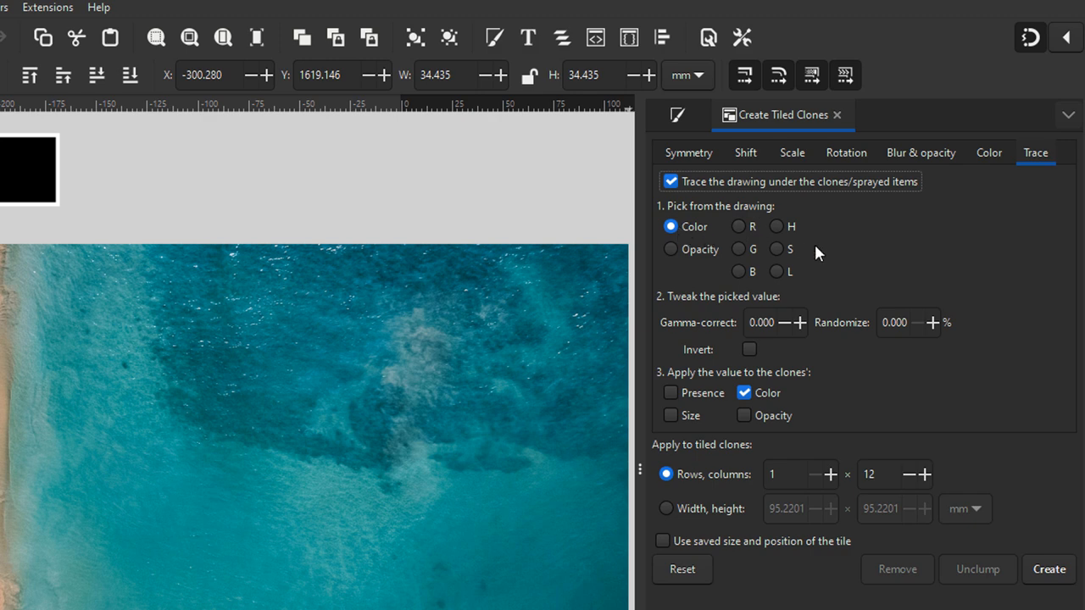
pyautogui.moveTo(715, 386)
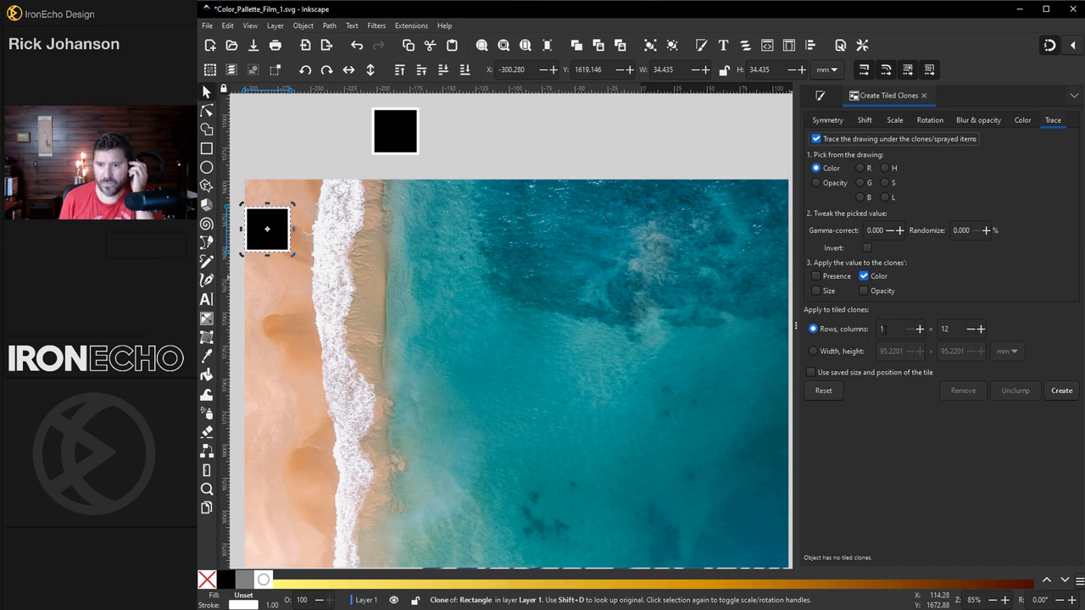
pyautogui.moveTo(639, 237)
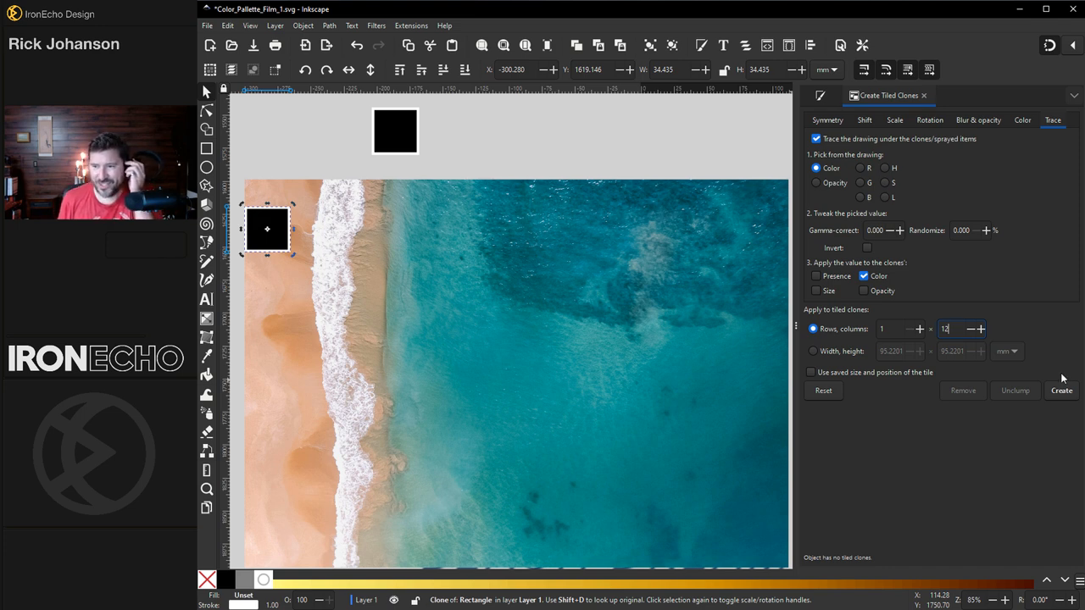
# - Create the row of 12 swatches traced from the beach photo's sand and sea colours
pyautogui.click(1059, 389)
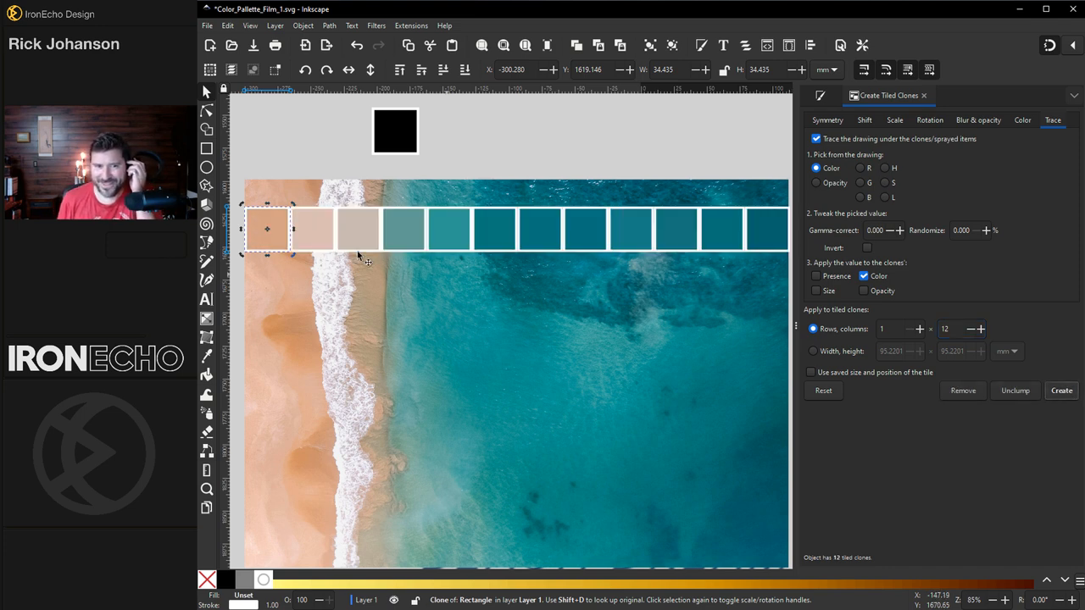
pyautogui.moveTo(744, 244)
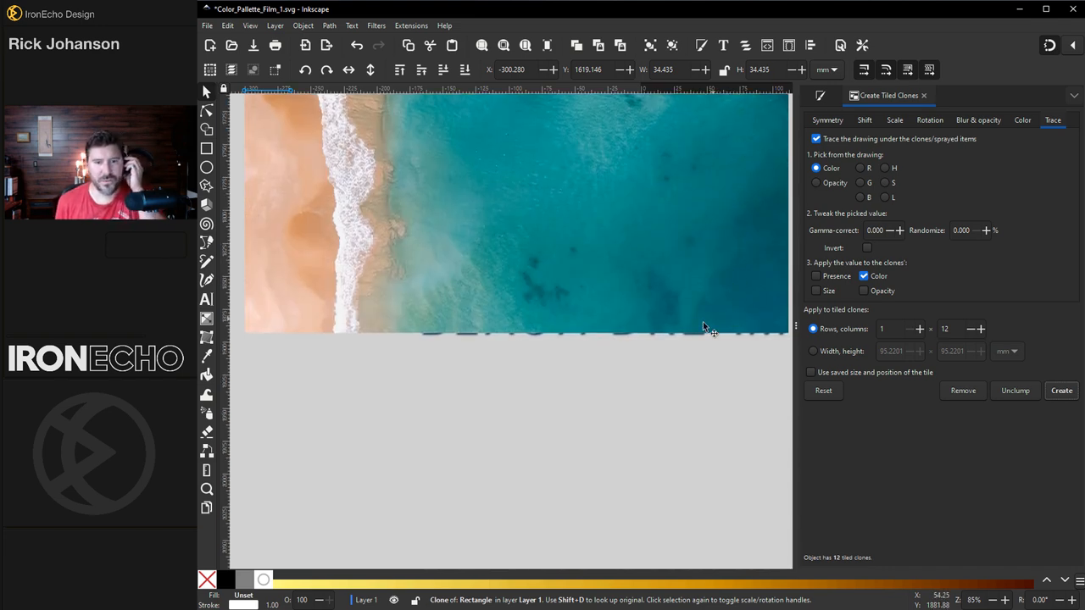
pyautogui.click(1061, 389)
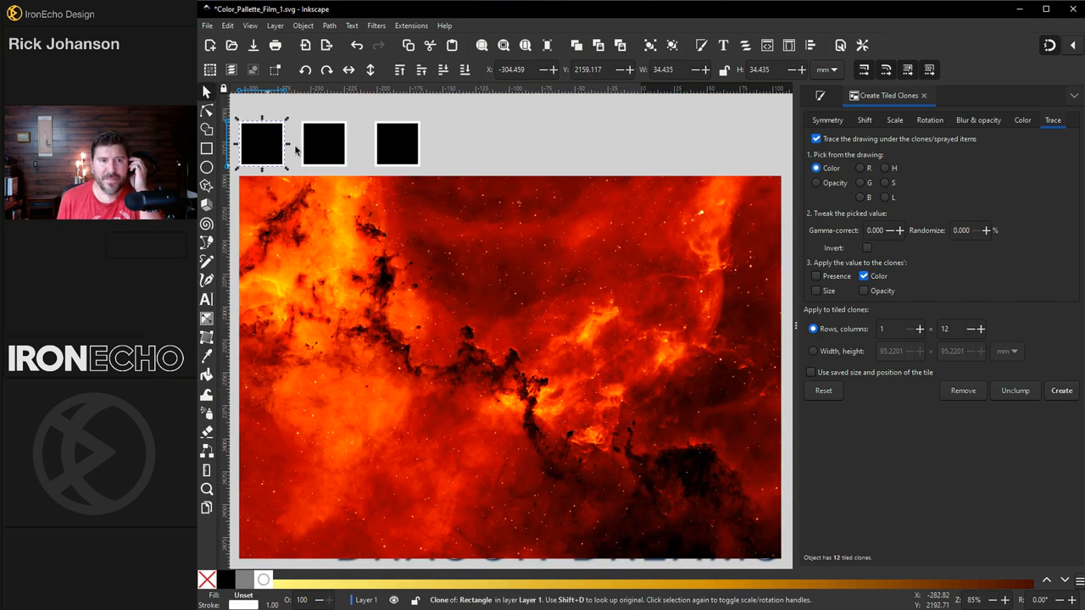
# - Move the black square onto the nebula photo and create rows of traced red-orange swatches
pyautogui.moveTo(261, 142); pyautogui.dragTo(263, 211)
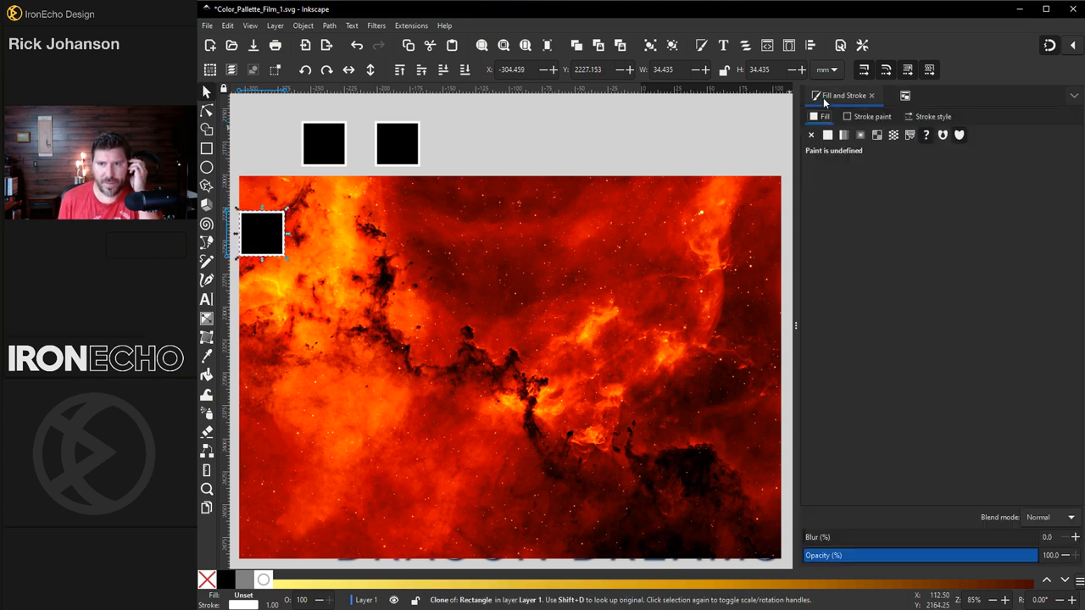
pyautogui.moveTo(929, 144)
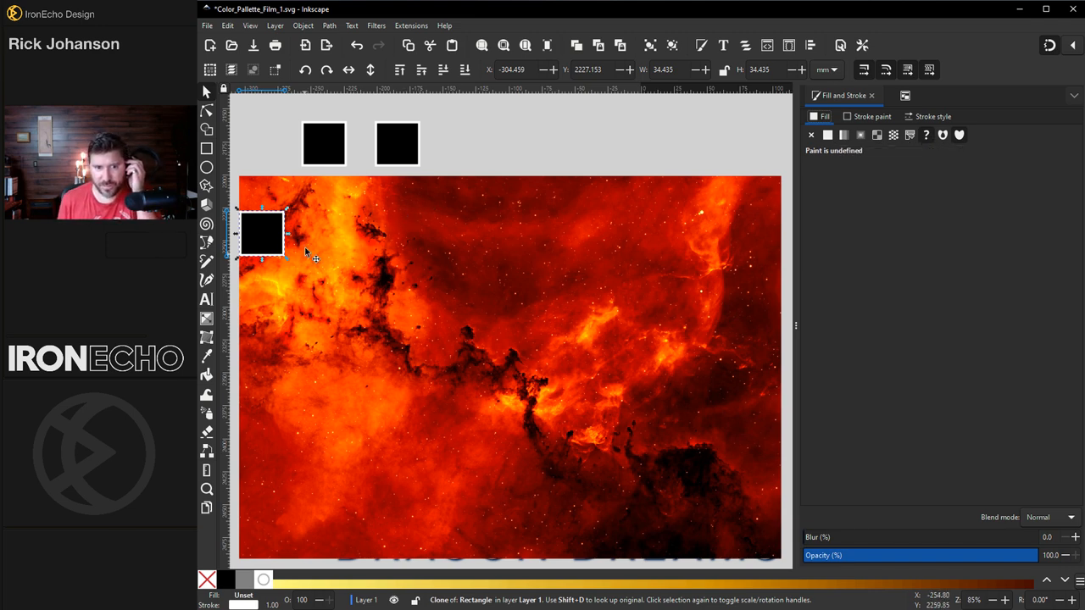
pyautogui.moveTo(705, 461)
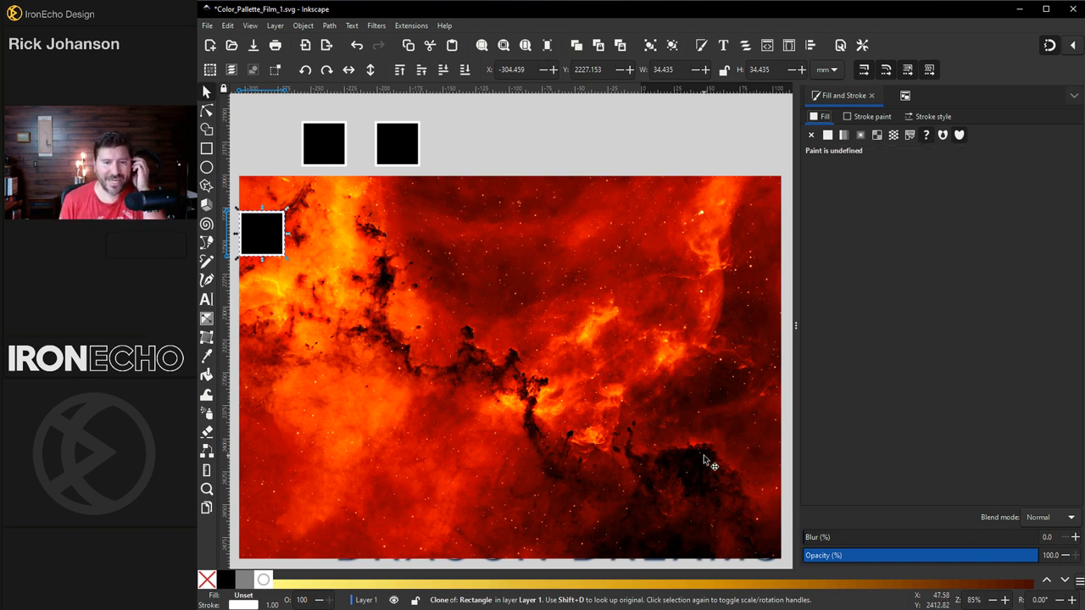
pyautogui.click(1065, 389)
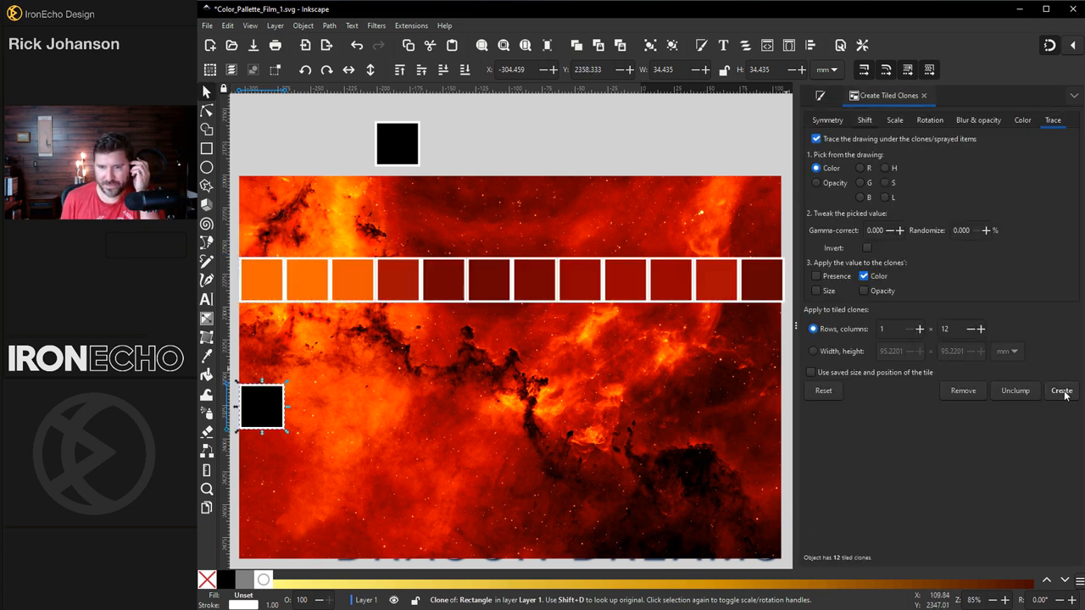
pyautogui.click(1061, 389)
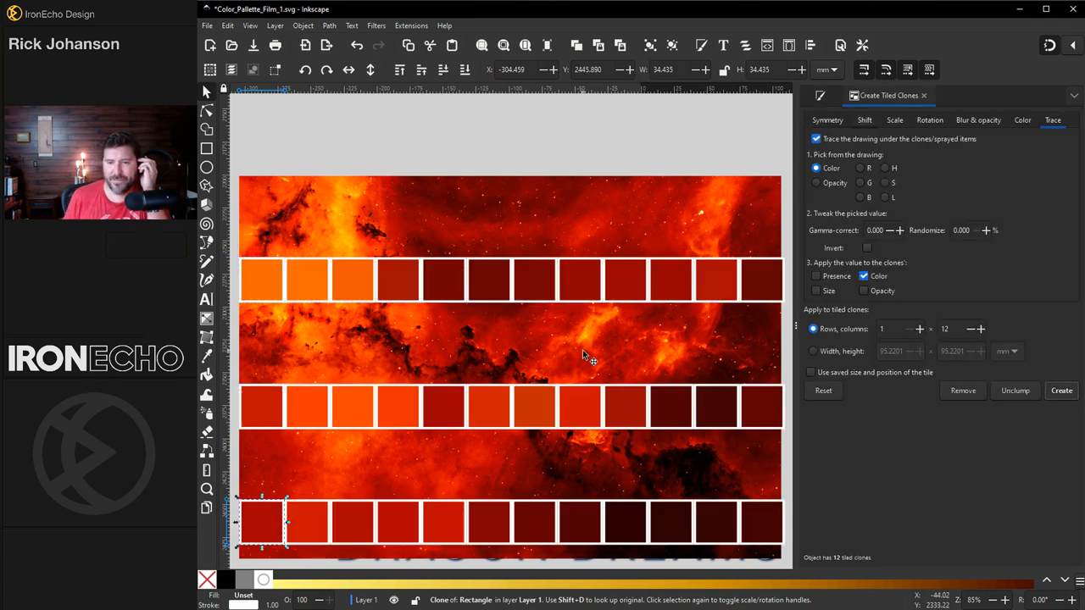
pyautogui.moveTo(314, 270)
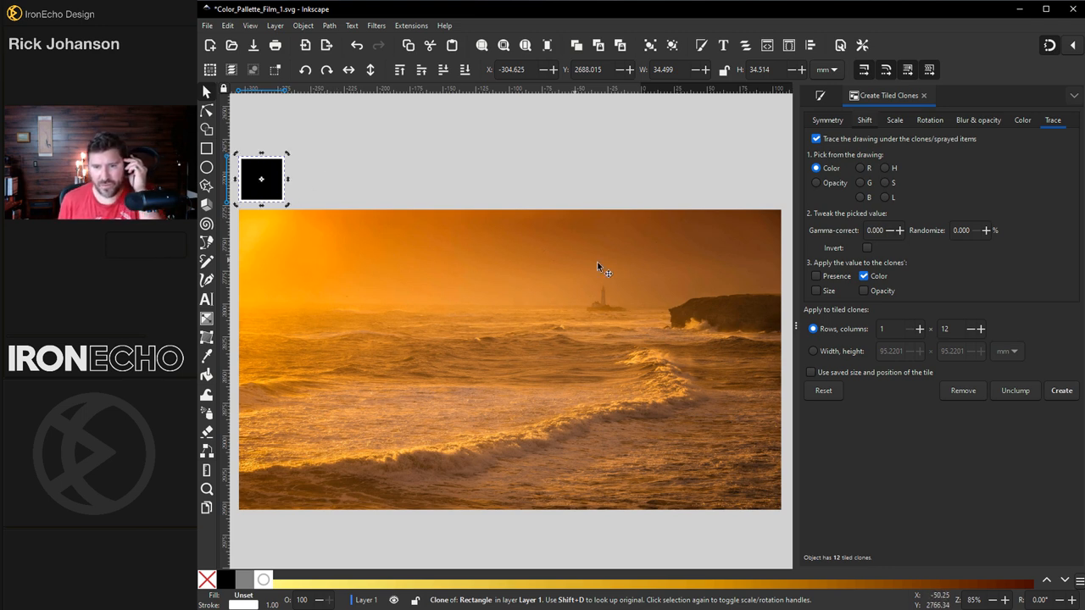
pyautogui.moveTo(264, 173)
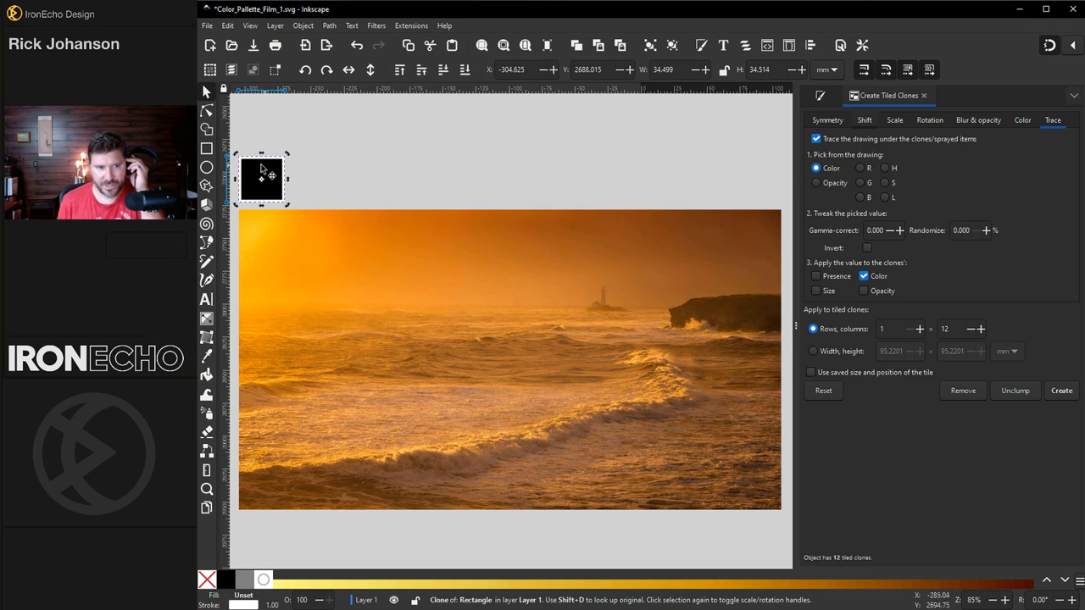
# - Move the square to the sunset photo's top-left, create its traced row of 12, and deselect
pyautogui.moveTo(262, 178); pyautogui.dragTo(264, 234)
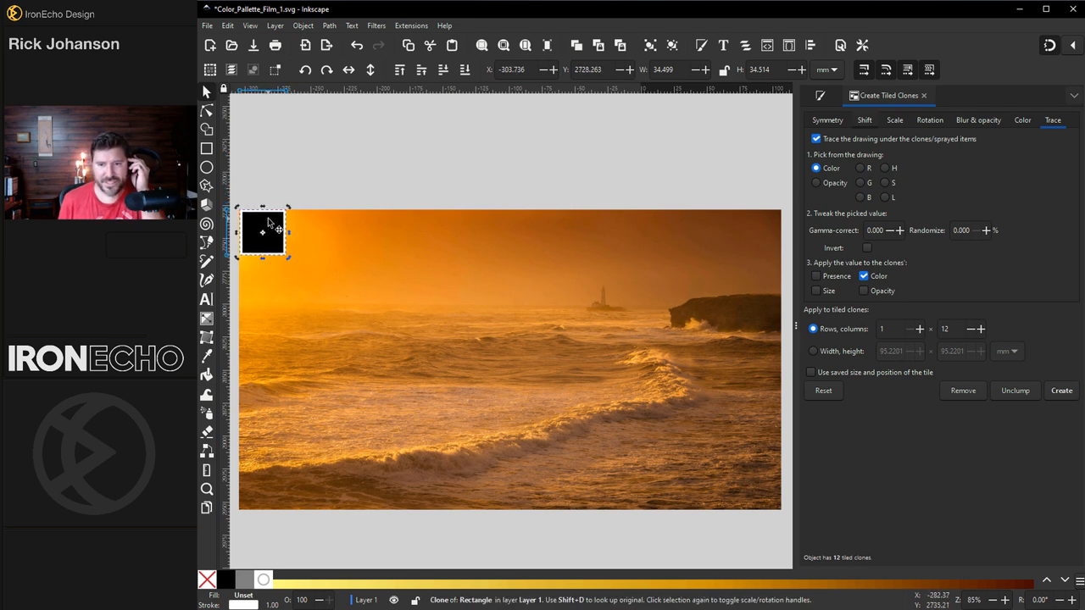
pyautogui.click(1059, 390)
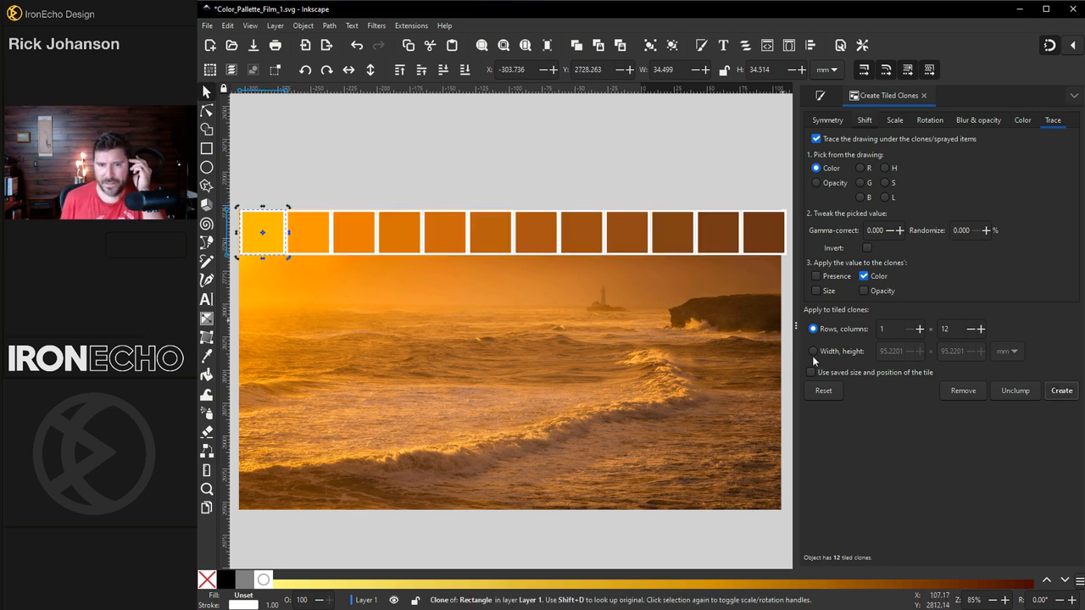
pyautogui.click(421, 317)
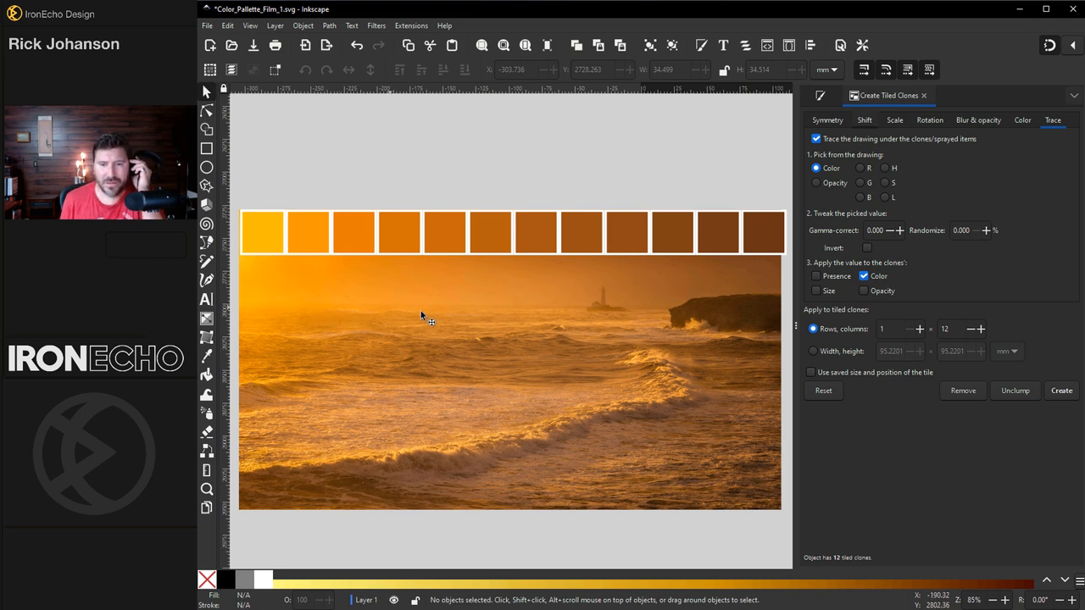
pyautogui.moveTo(392, 251)
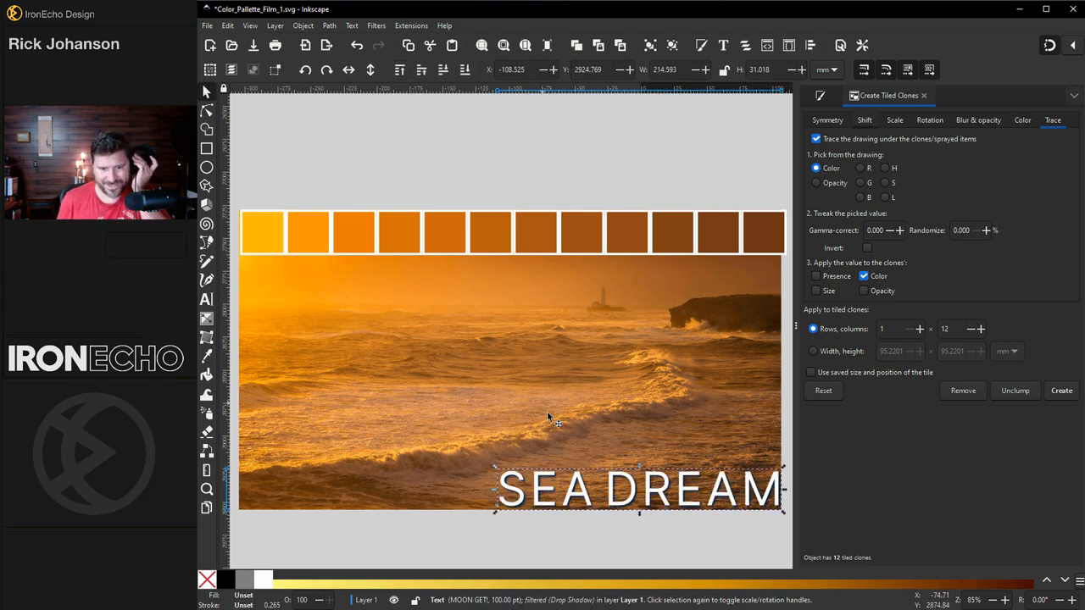
pyautogui.moveTo(640, 175)
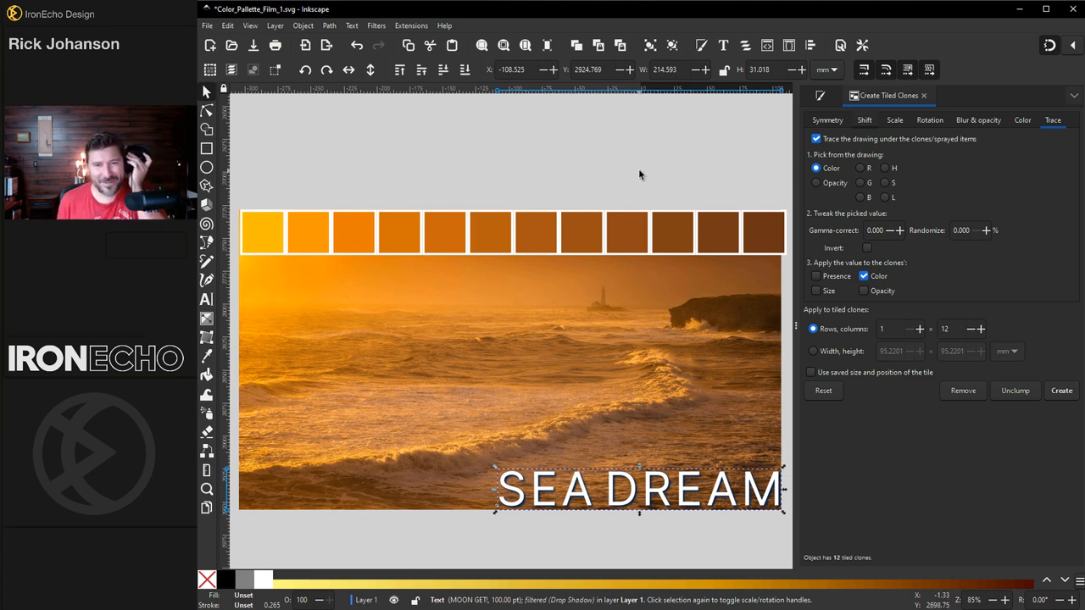
pyautogui.moveTo(770, 157)
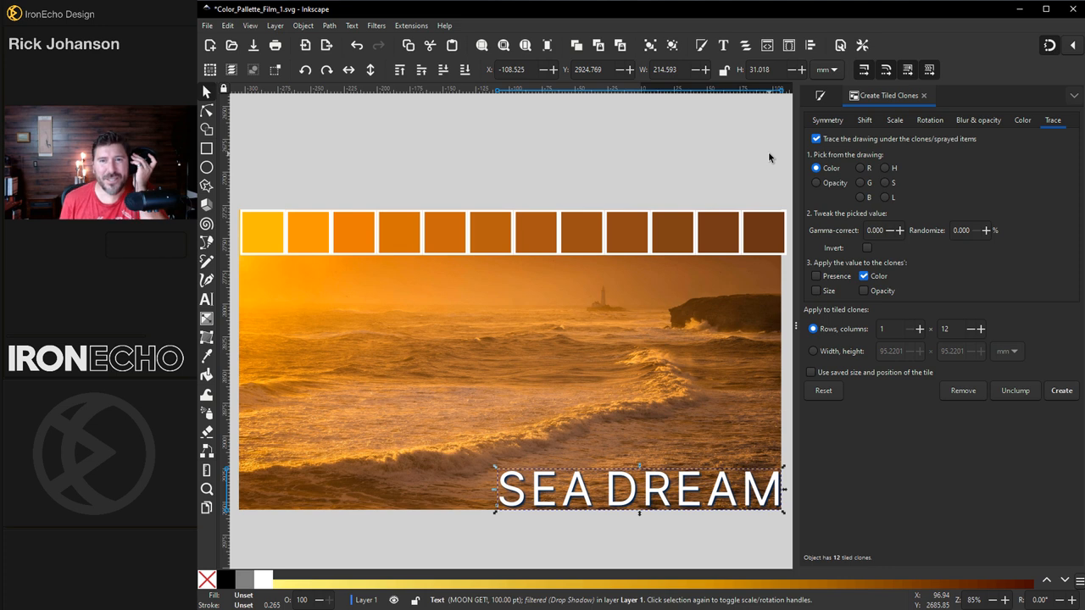